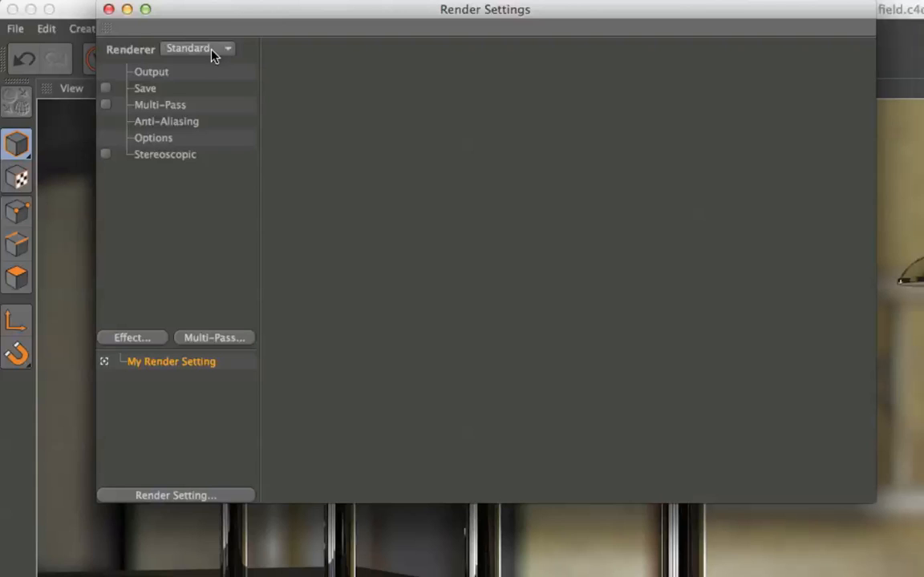
Step: Switch the renderer to Physical and enable Depth Of Field
left_click(197, 48)
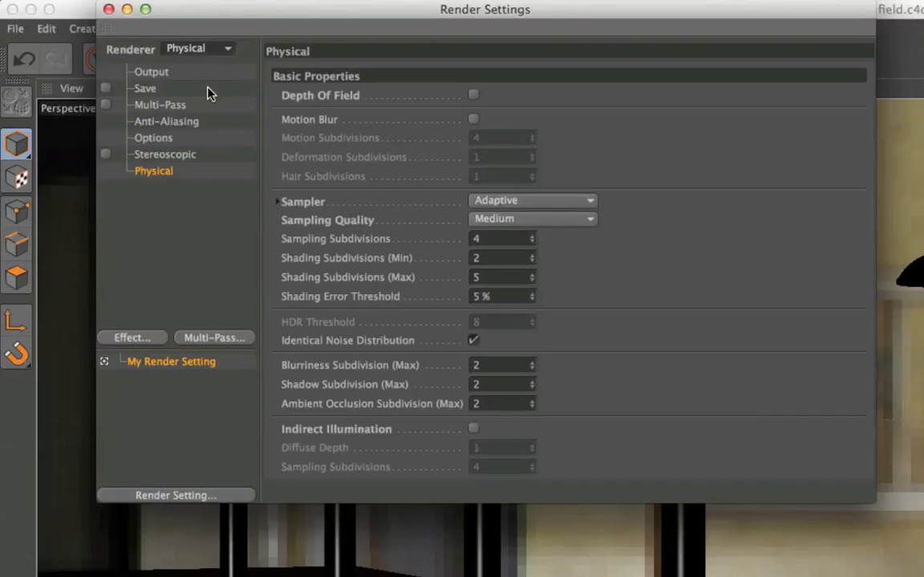
mouse_move(314, 106)
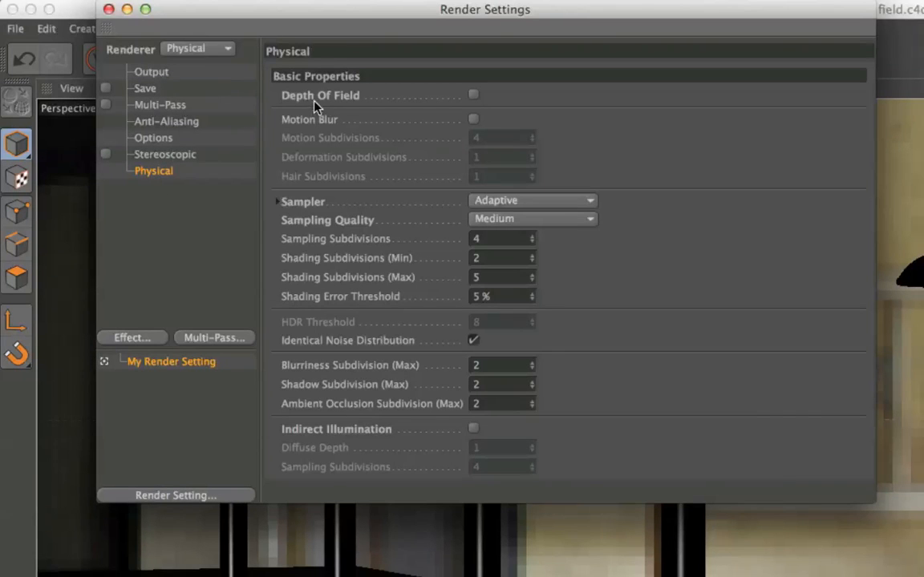
left_click(473, 95)
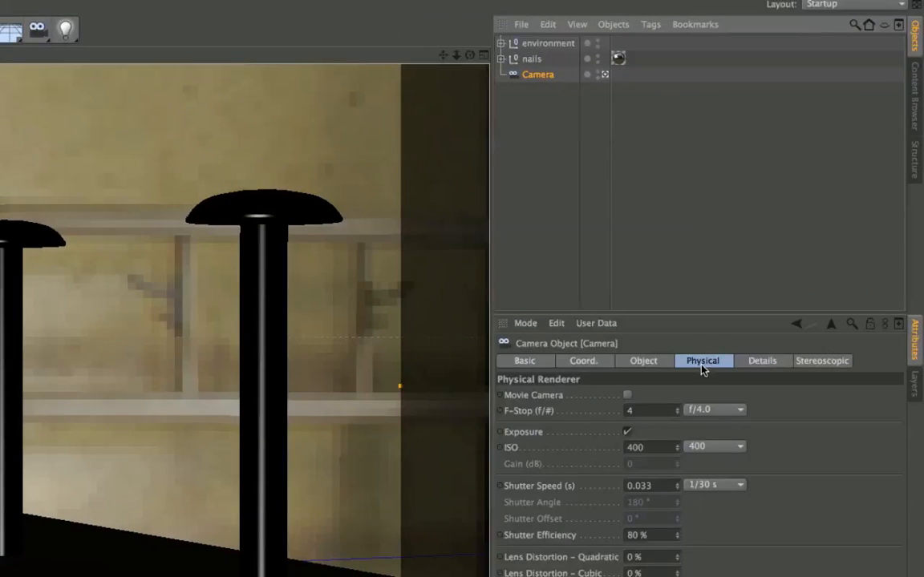
mouse_move(555, 425)
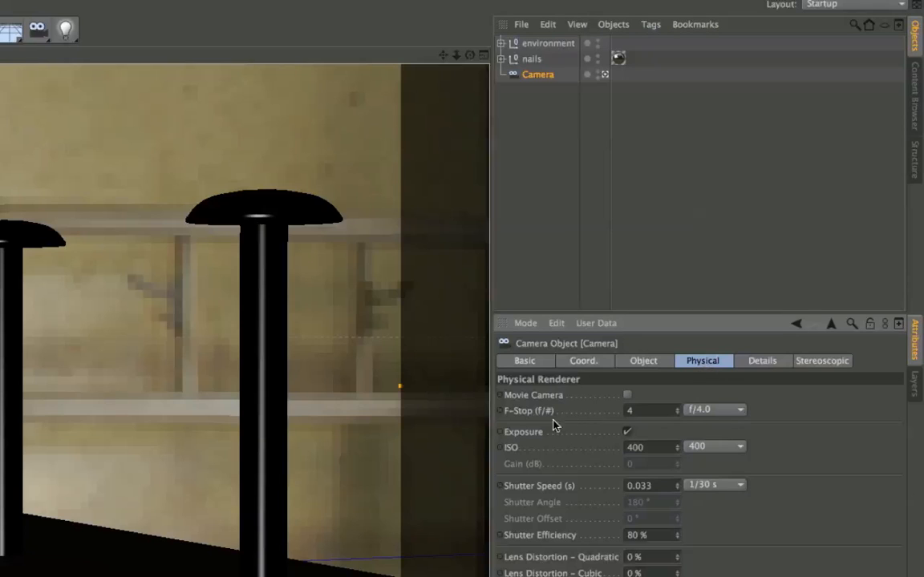
mouse_move(558, 420)
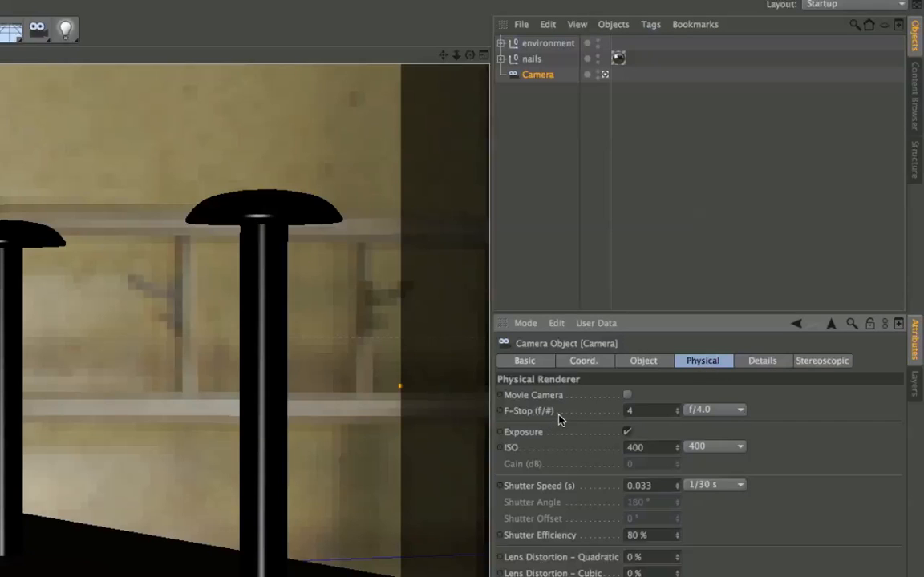
Step: Choose the f/1.8 preset for the camera's F-Stop, replacing f/4.0
left_click(740, 410)
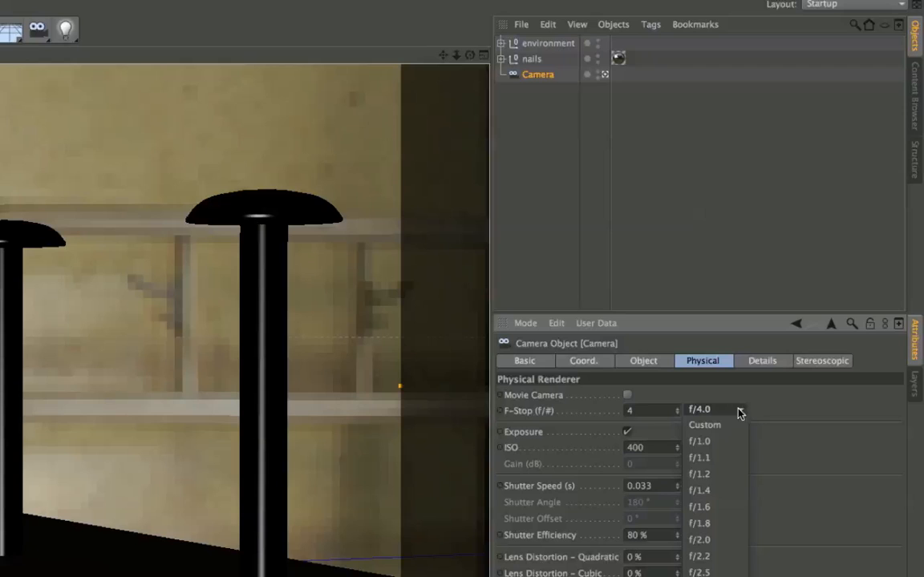
mouse_move(732, 431)
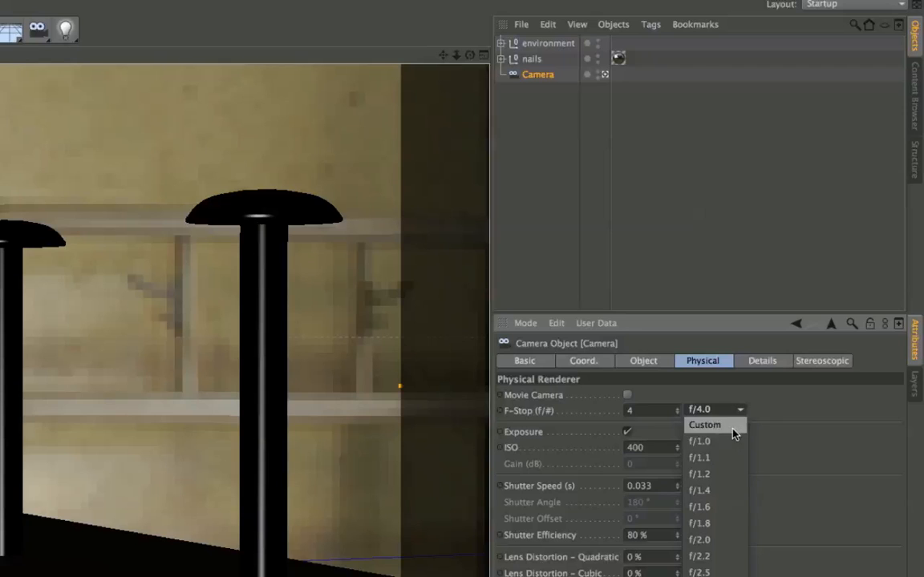
mouse_move(729, 523)
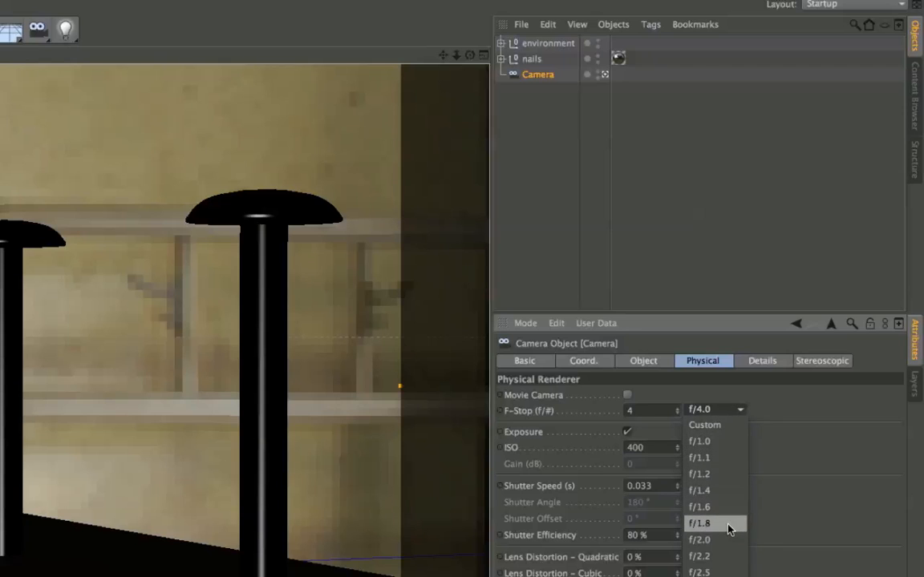
left_click(699, 523)
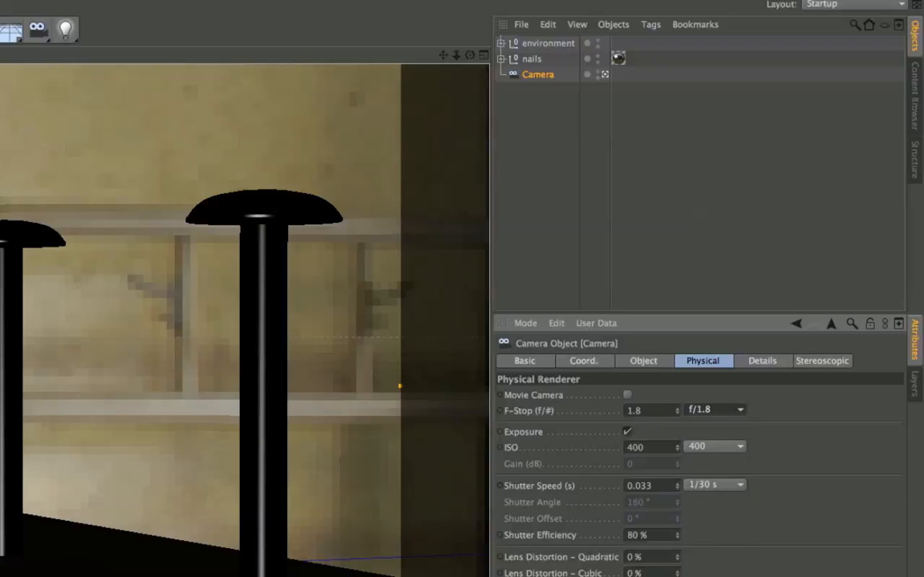
Step: Expand the nails null to list its five cylinders and show the camera's Object settings
left_click(500, 58)
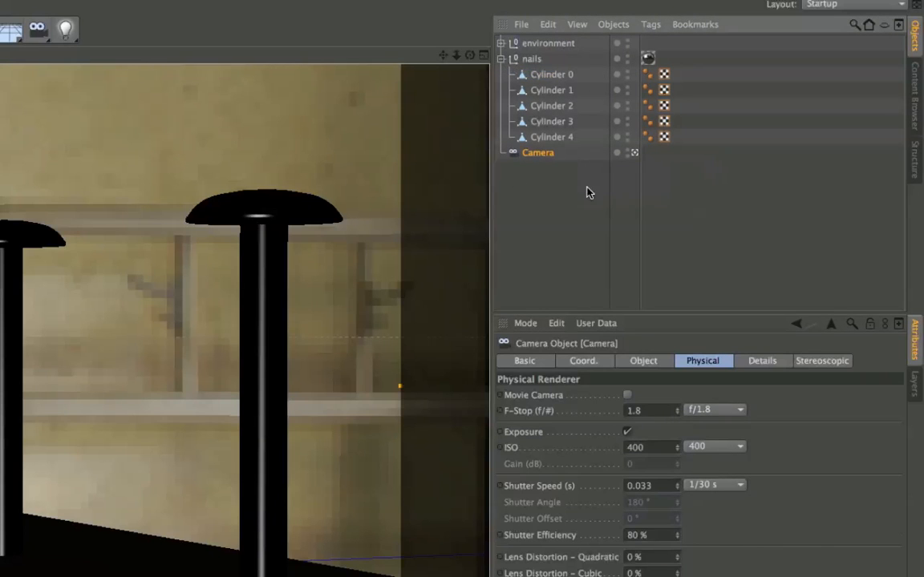
mouse_move(580, 207)
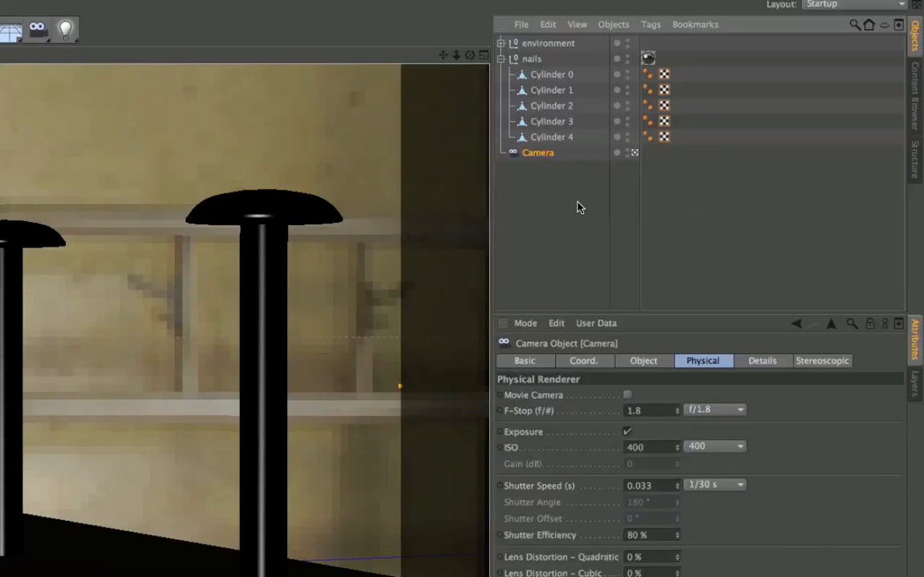
left_click(642, 361)
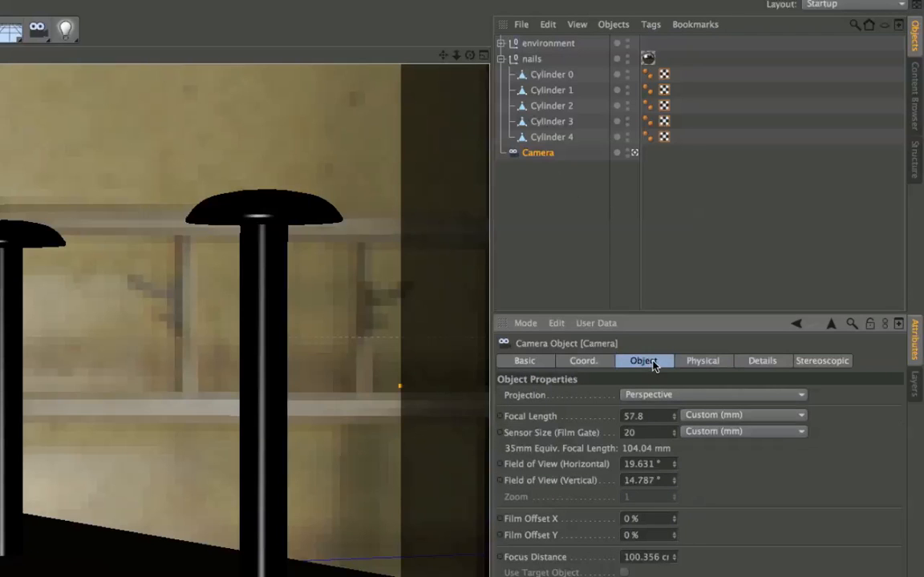